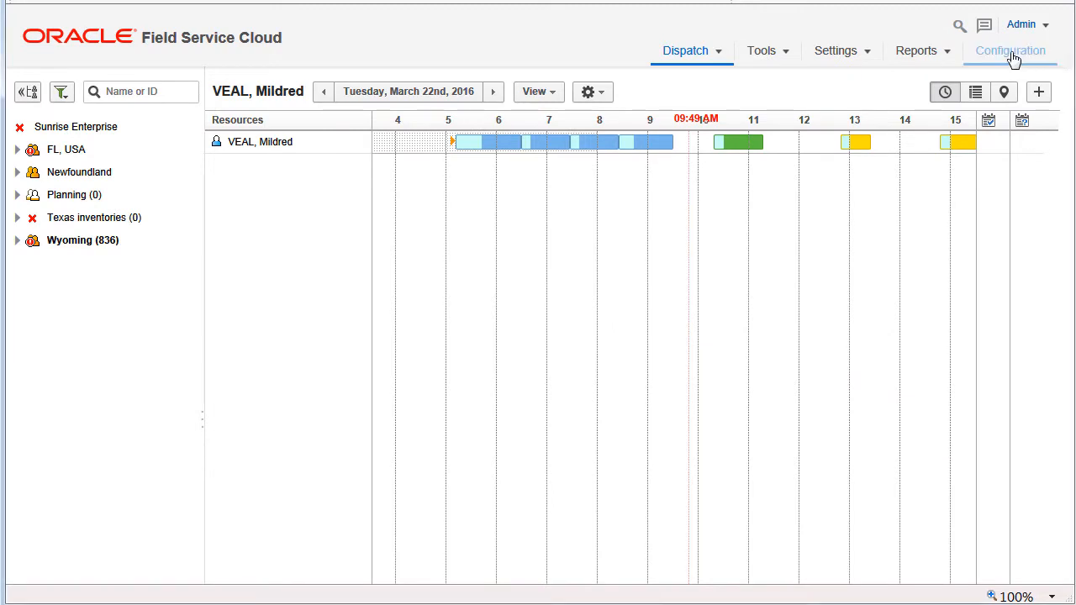
Step: Go to Configuration and bring up the Work Skills list under General
click(1009, 50)
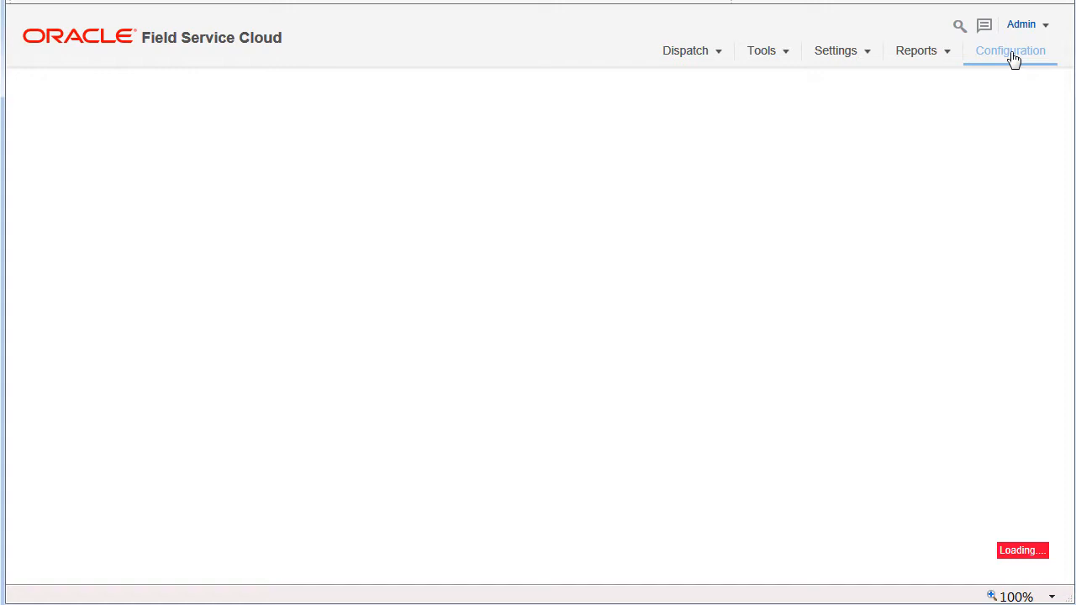
click(1008, 50)
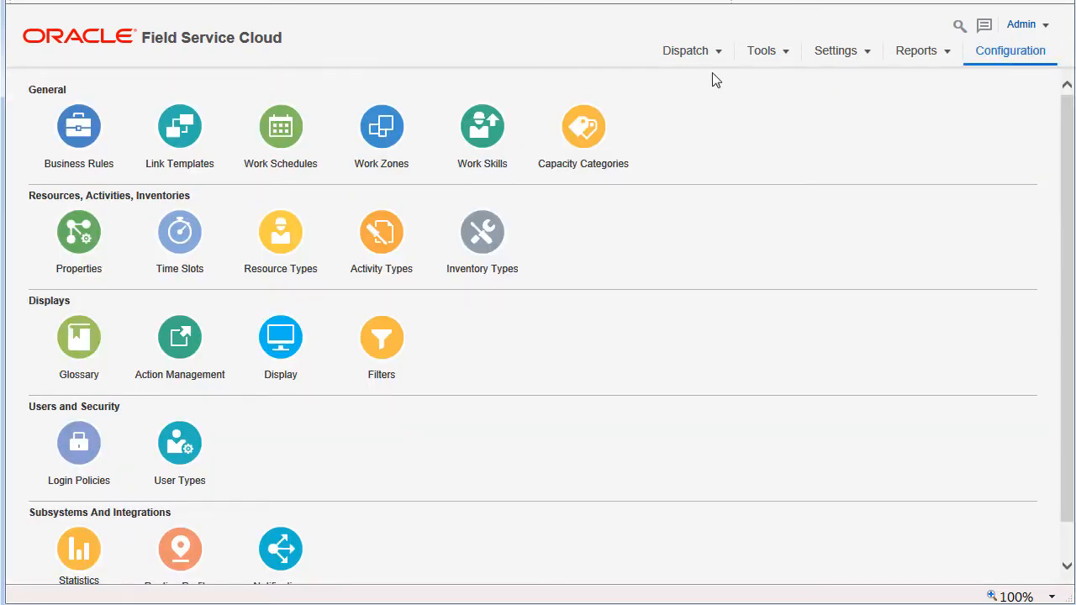
click(480, 126)
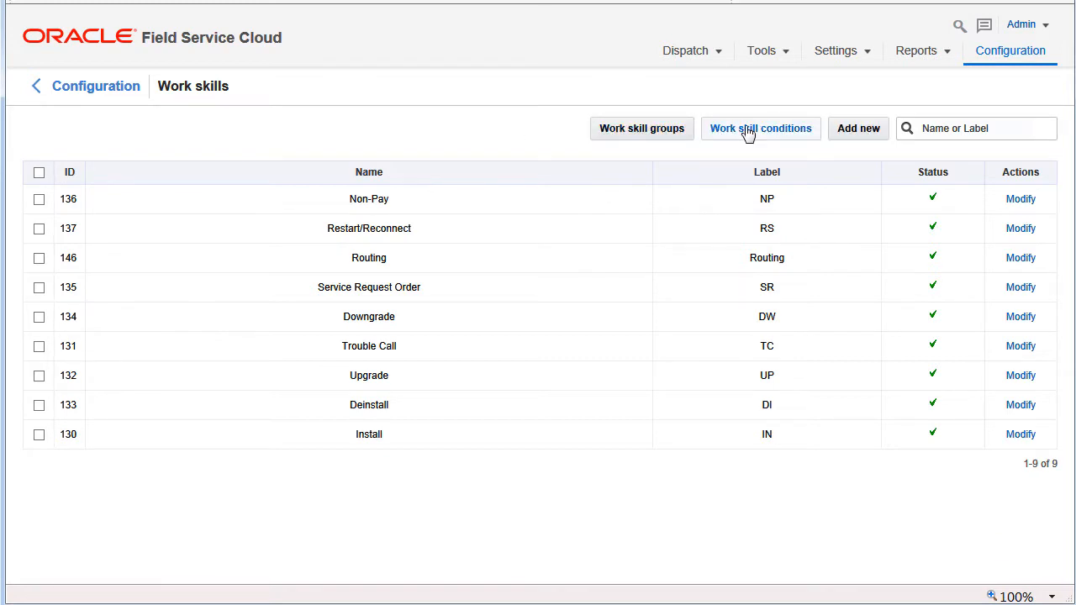
click(759, 127)
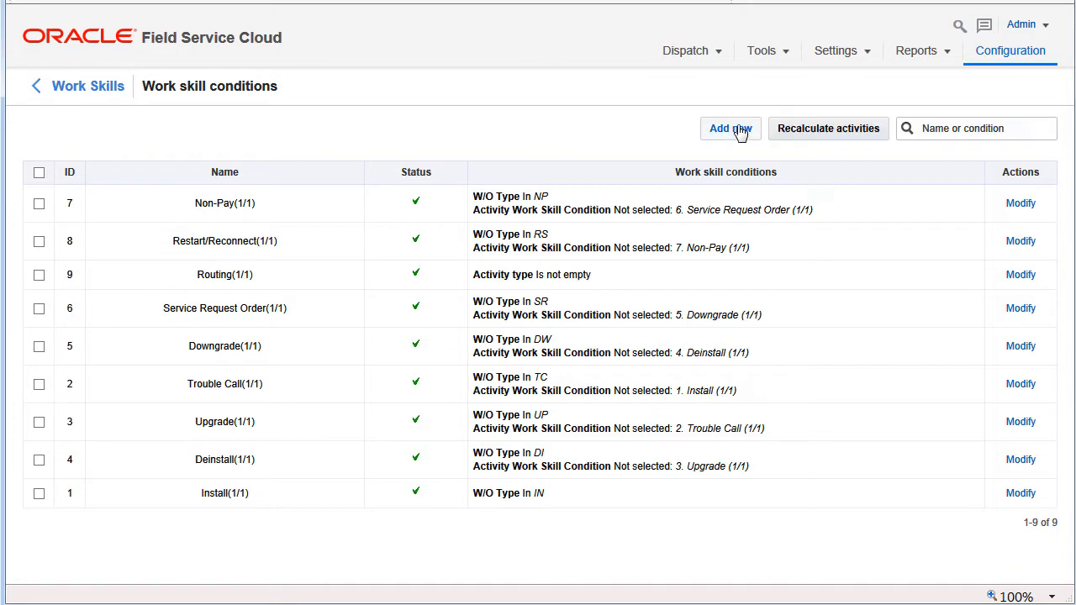
mouse_move(101, 90)
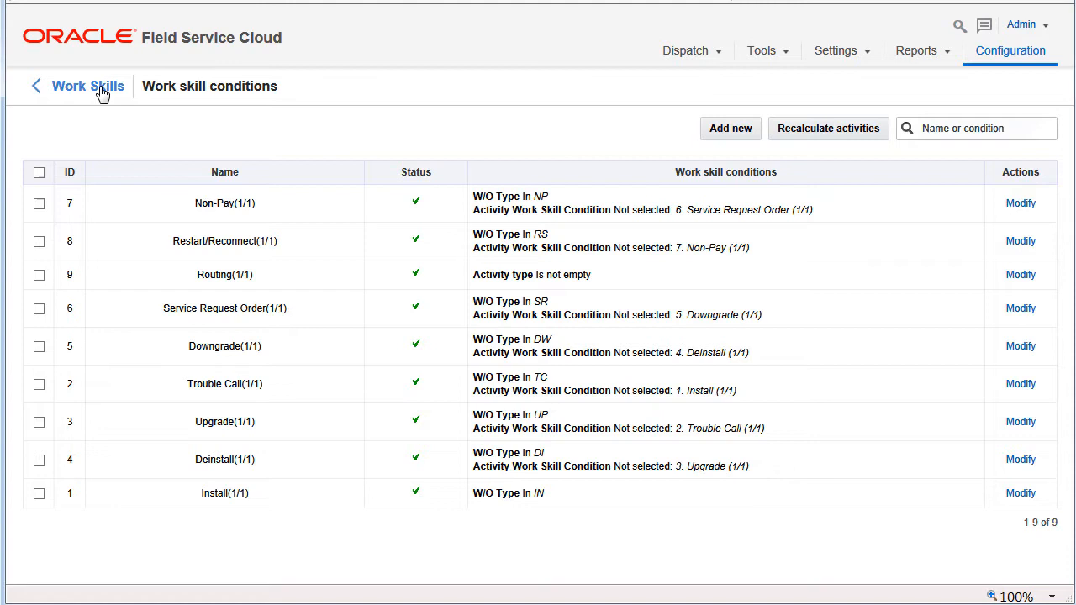
click(88, 85)
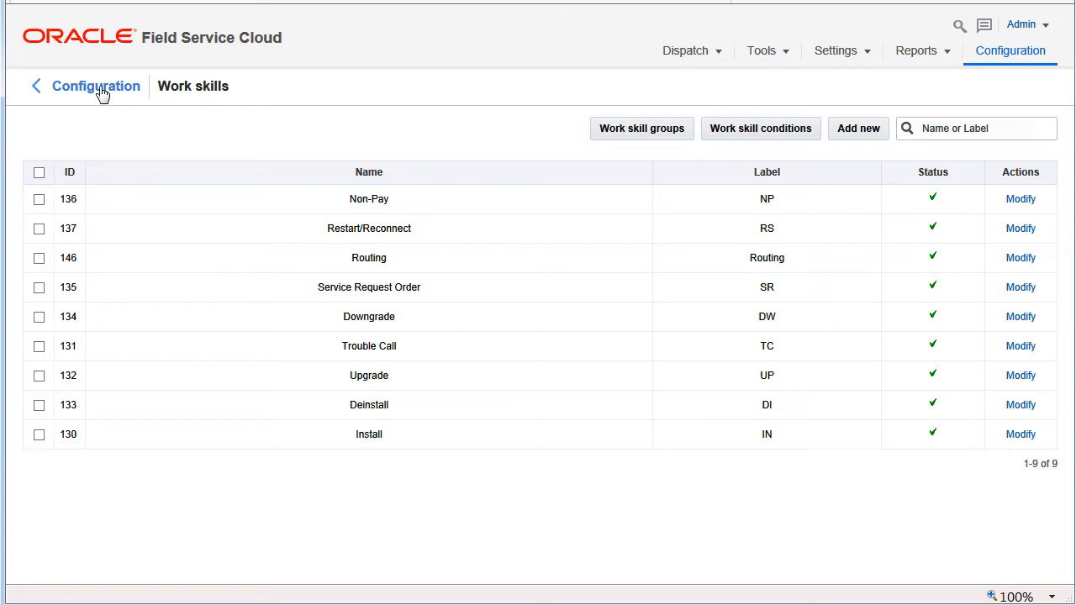
mouse_move(328, 96)
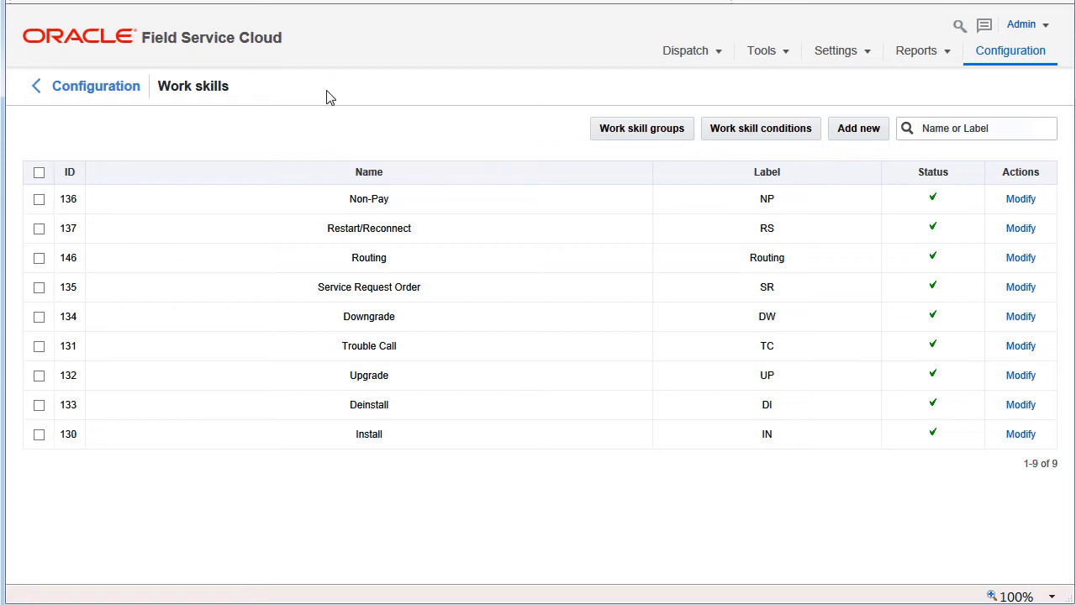
mouse_move(686, 111)
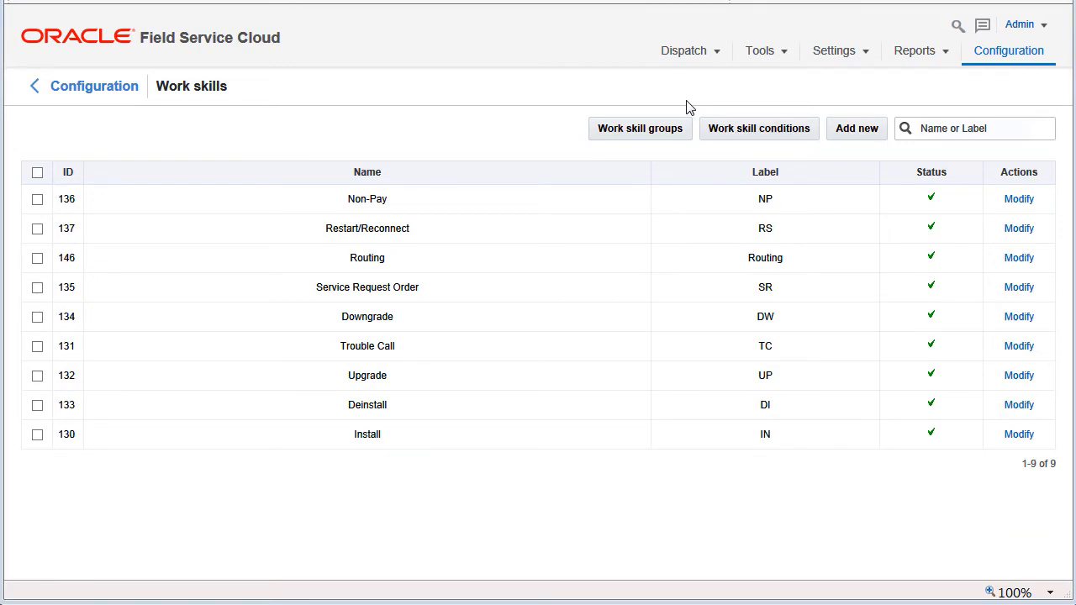
mouse_move(850, 62)
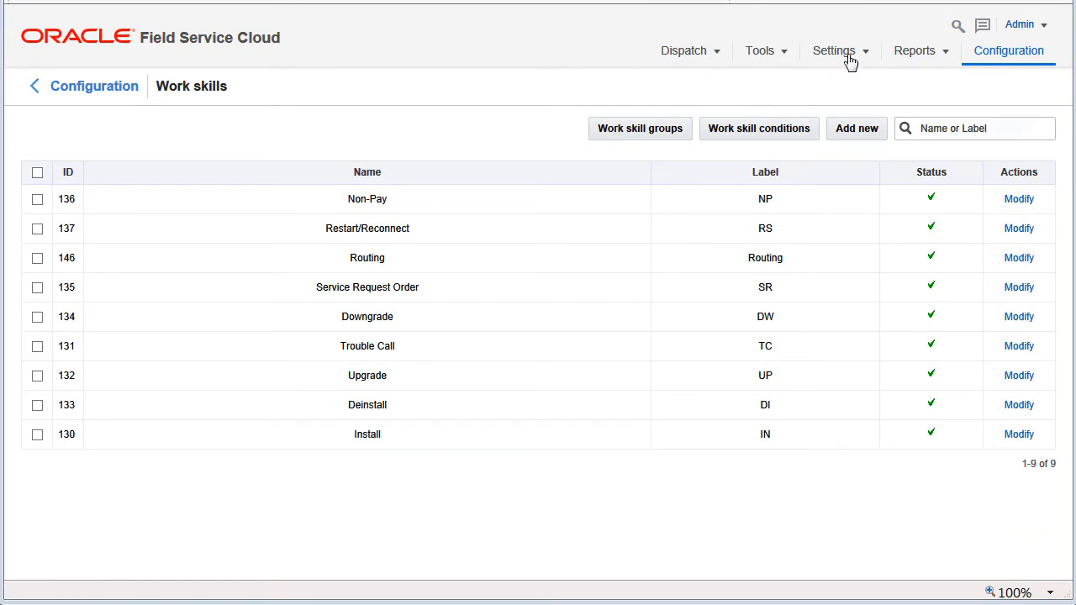
click(834, 50)
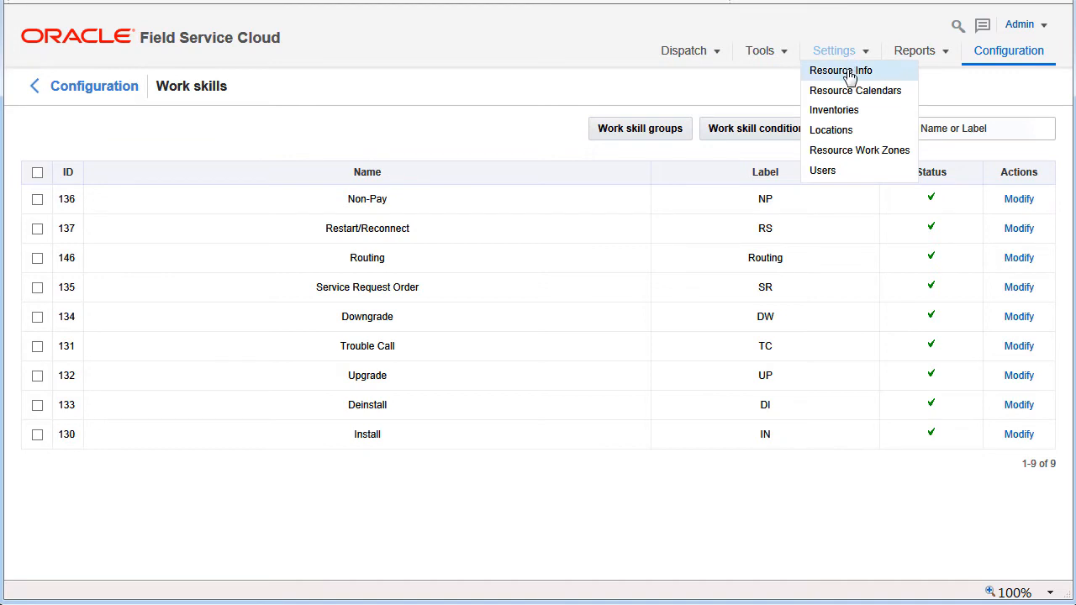
click(840, 71)
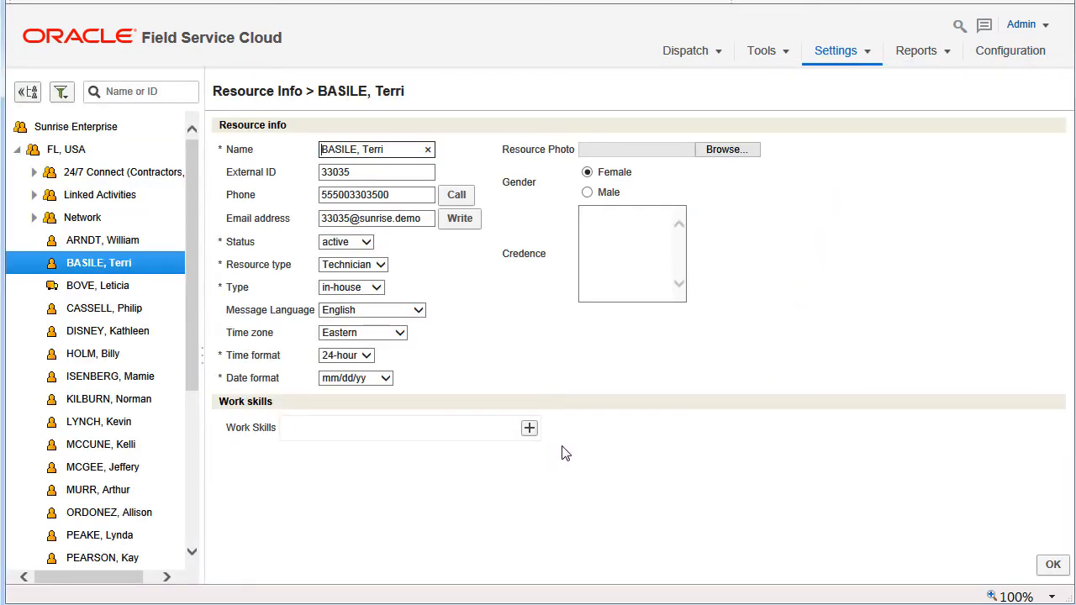
click(527, 429)
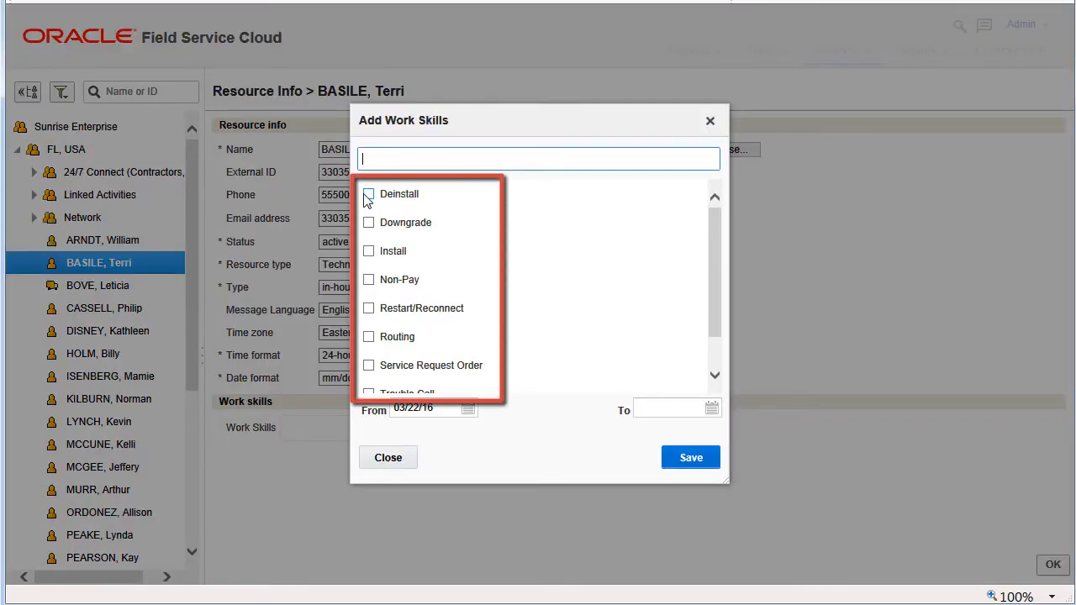
Step: Tick Deinstall, Downgrade and Install and set their levels to 100, 90 and 80
click(368, 195)
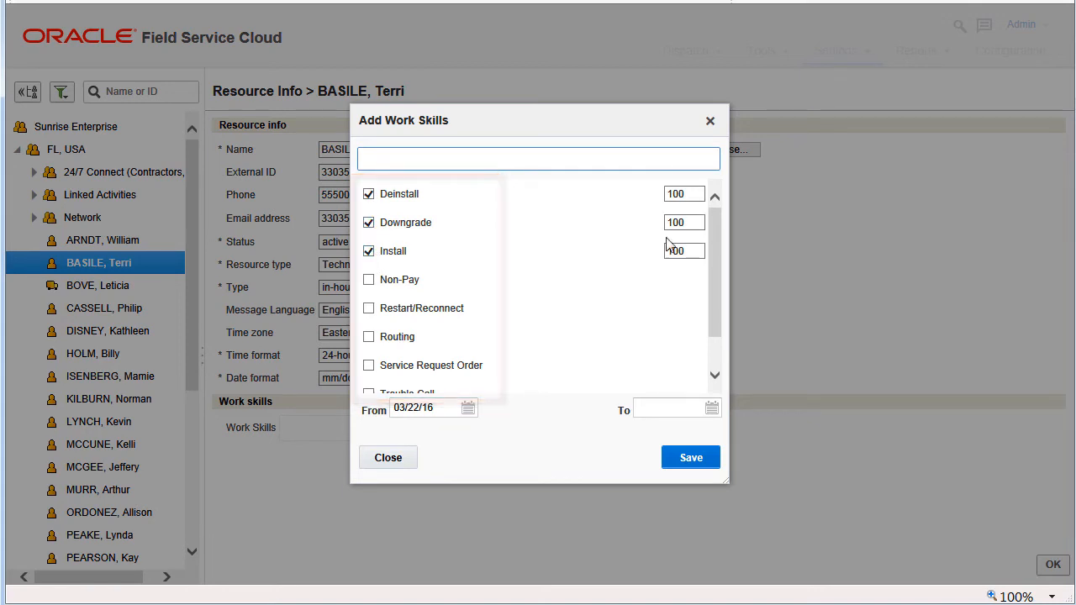
click(684, 222)
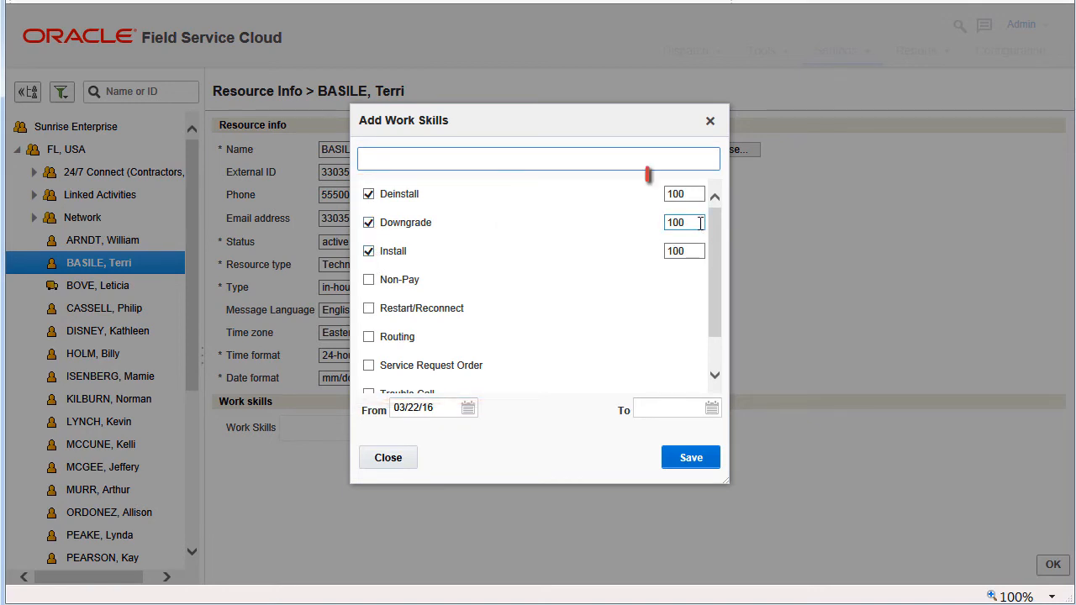
triple_click(679, 222)
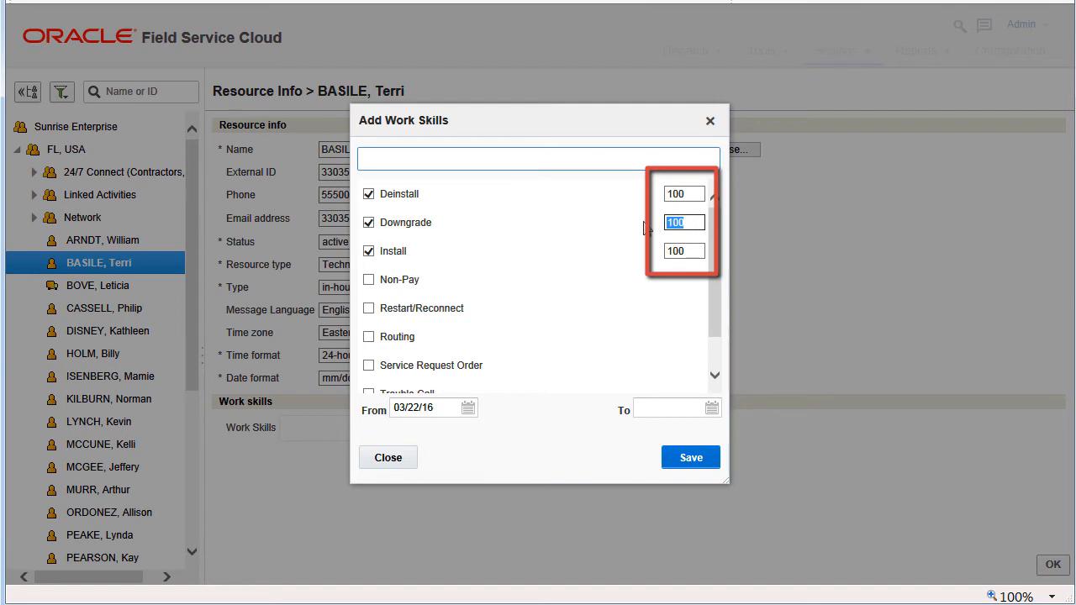
text(90)
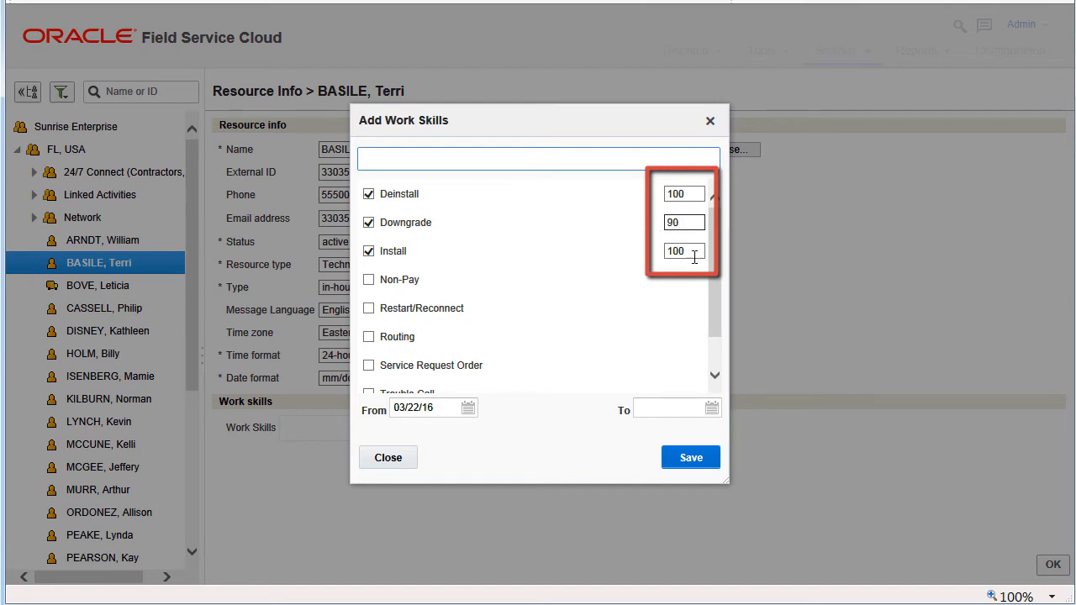
triple_click(682, 250)
text(80)
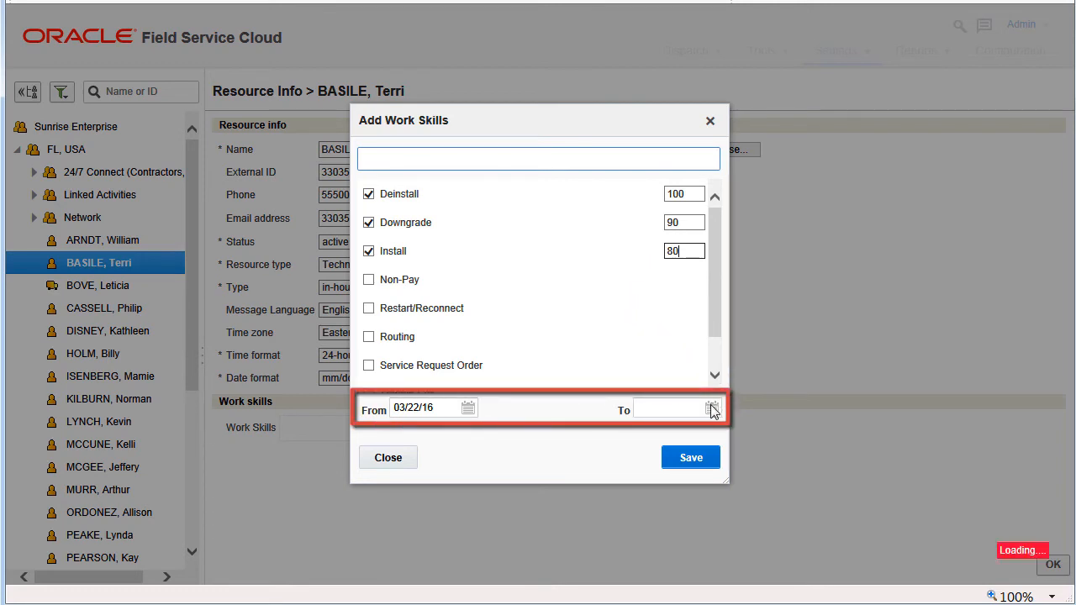
Step: Set the To date to March 30, 2016 and save the temporary work skills
click(712, 408)
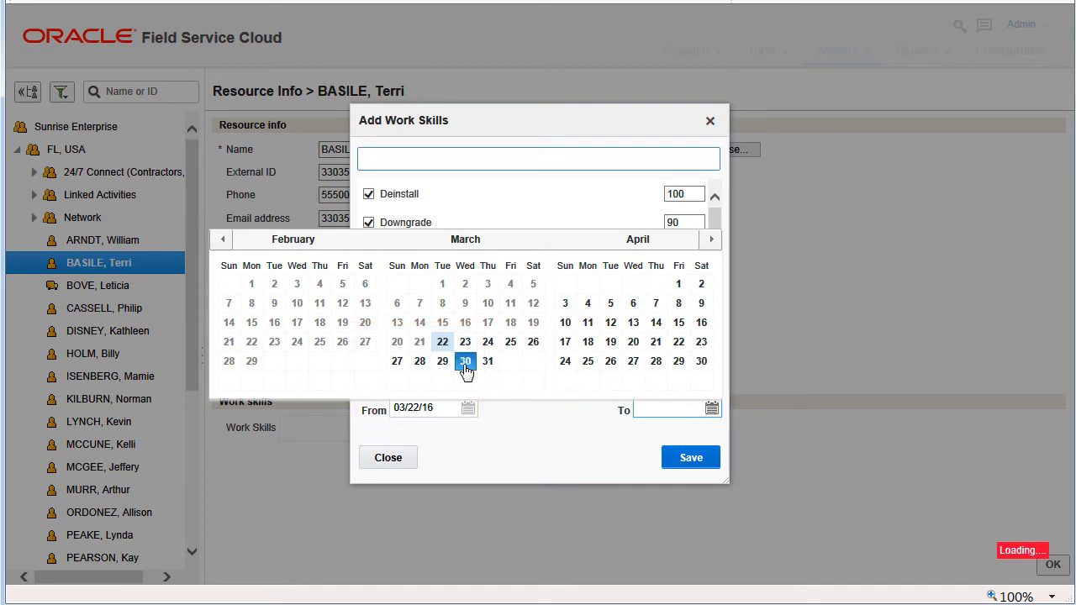
click(463, 360)
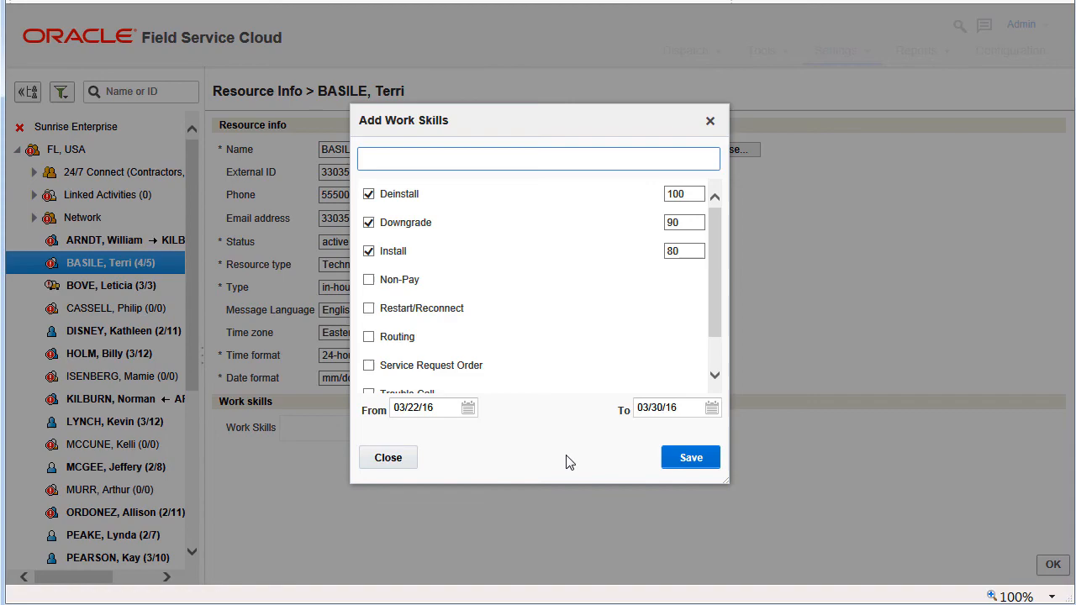
click(689, 457)
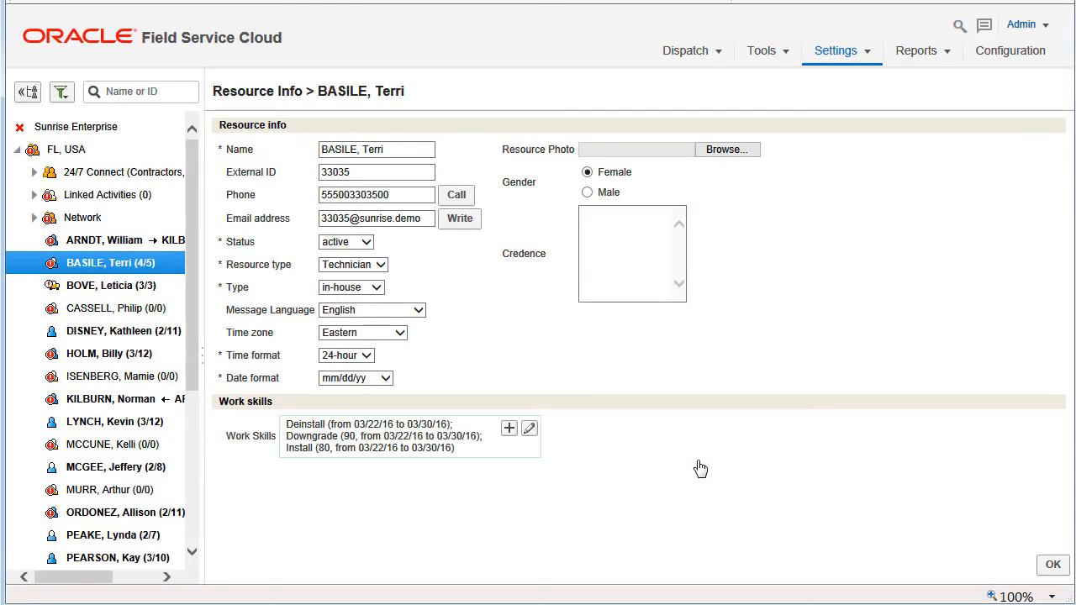